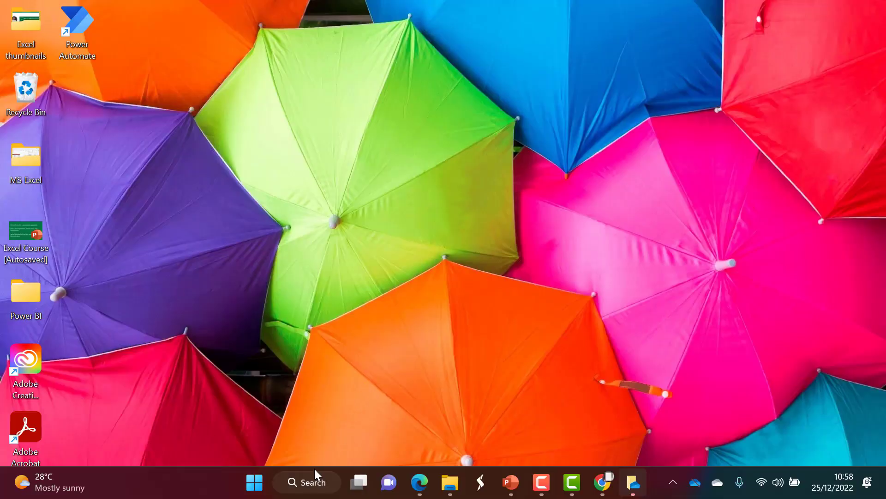
Search Windows for 'microsoft store' and launch the Microsoft Store app
{"action": "left_click", "coordinate": [307, 482]}
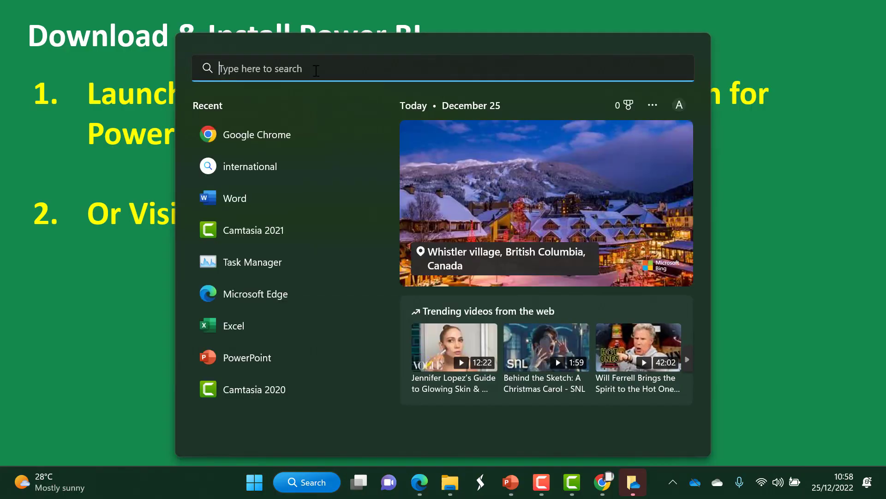
{"action": "type", "text": "microsoft store"}
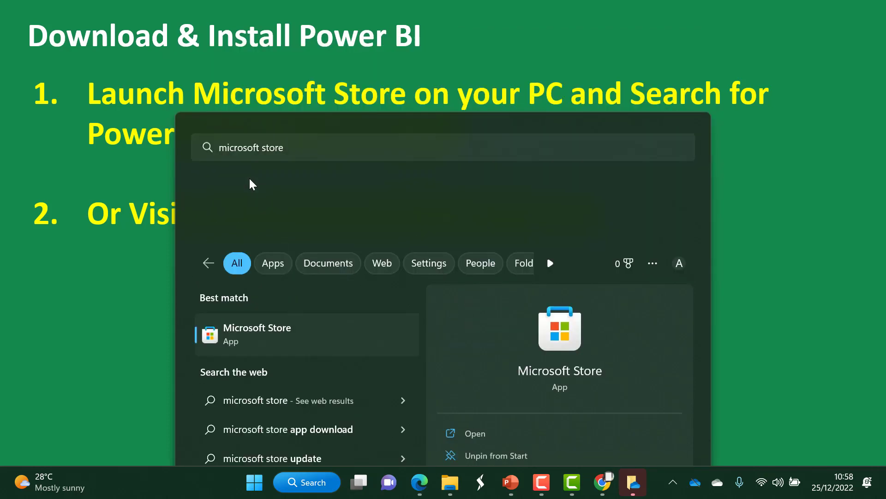
{"action": "left_click", "coordinate": [257, 333]}
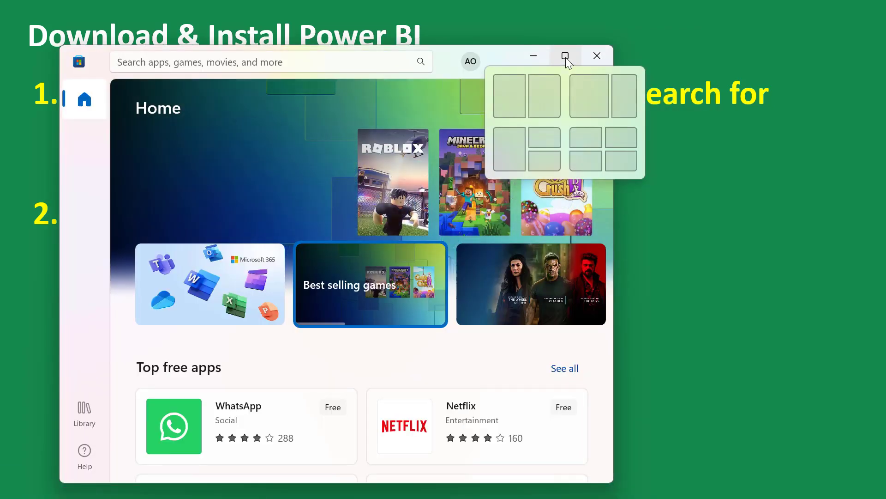
Maximize the Store, search 'pow', and open the Power BI Desktop app page
{"action": "left_click", "coordinate": [565, 55]}
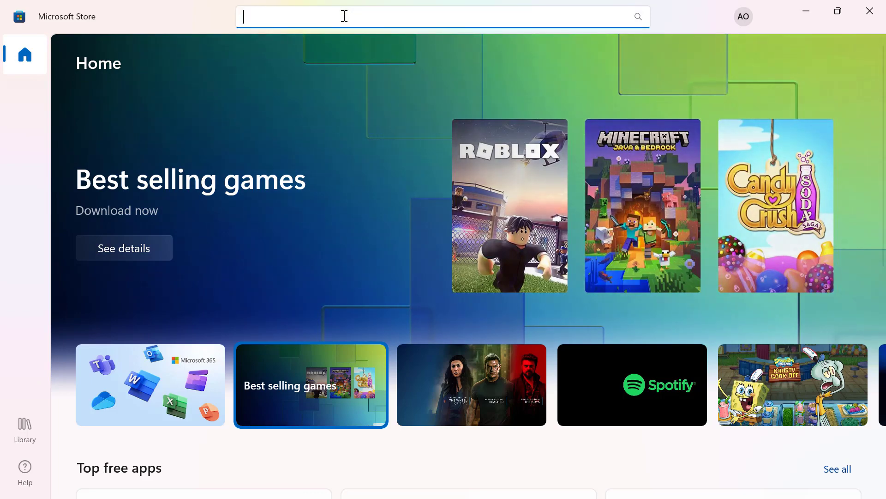
{"action": "type", "text": "power bi"}
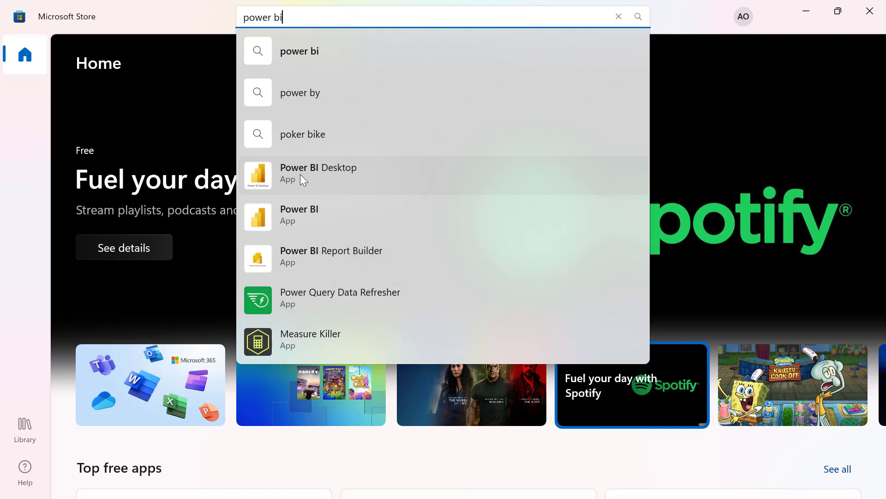
{"action": "left_click", "coordinate": [318, 172]}
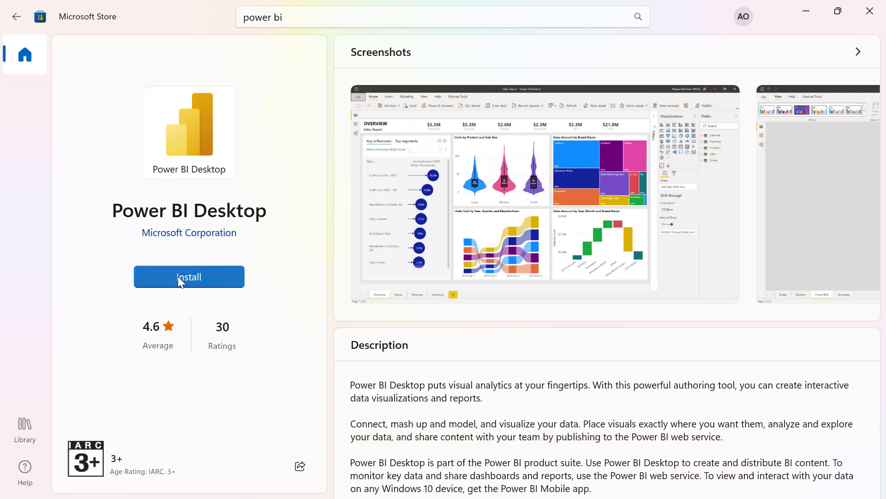
Start the Power BI Desktop installation from its Store page
{"action": "left_click", "coordinate": [189, 277]}
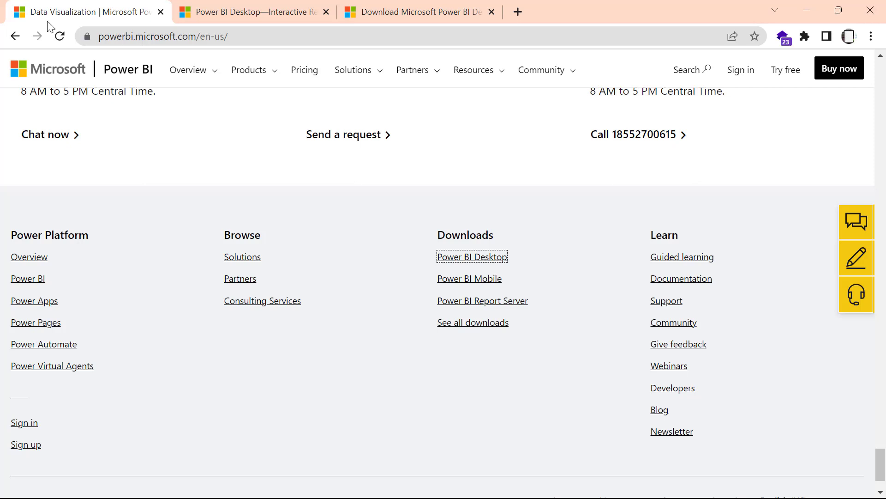
{"action": "left_click", "coordinate": [164, 36]}
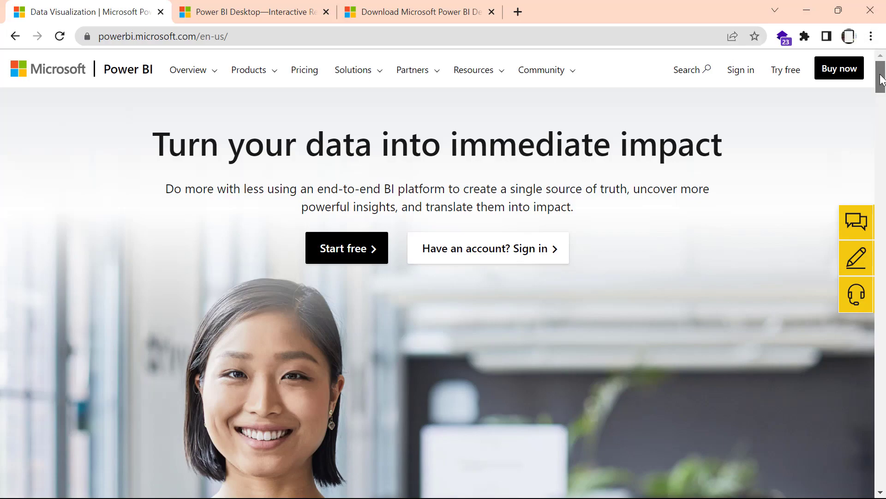
{"action": "scroll", "scroll_direction": "down", "scroll_amount": 3}
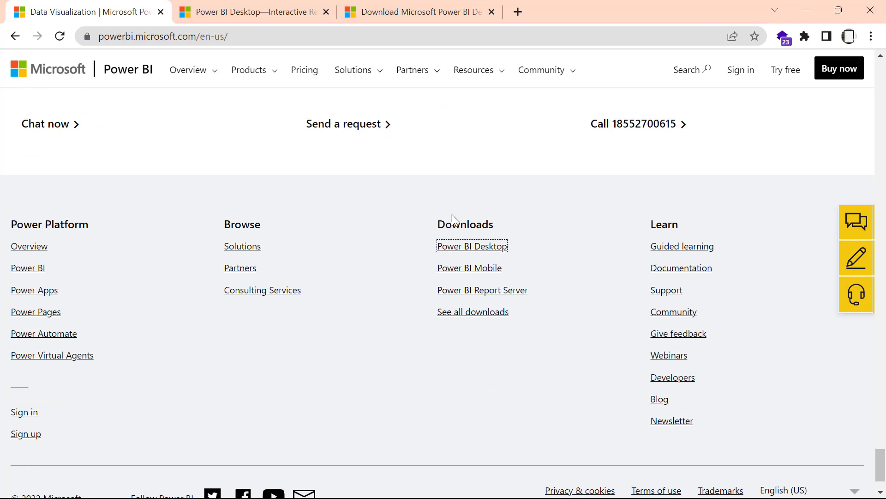
{"action": "mouse_move", "coordinate": [463, 300]}
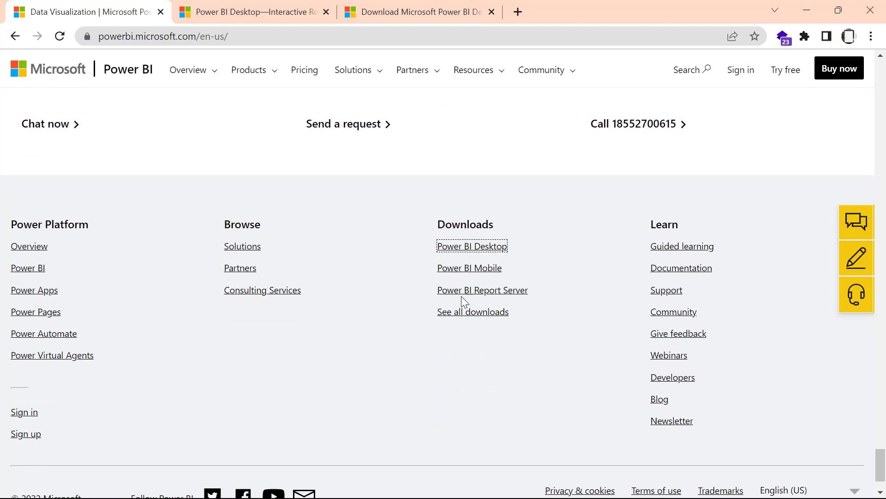
{"action": "mouse_move", "coordinate": [431, 248]}
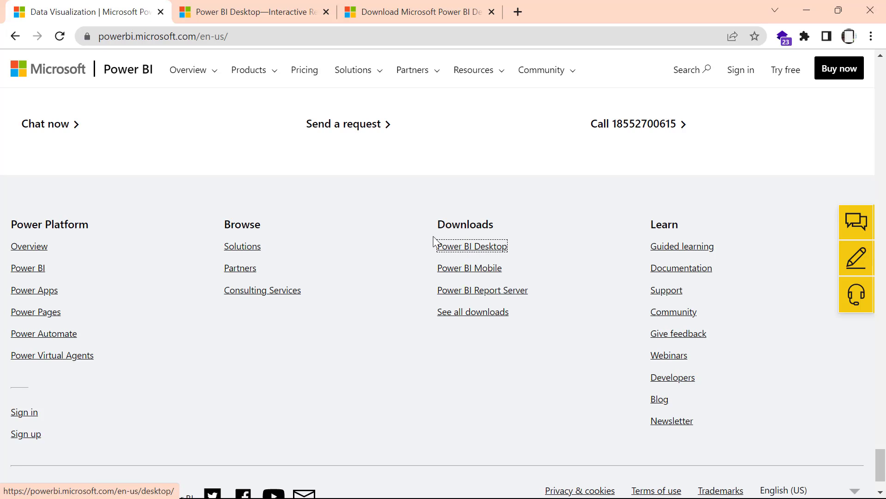
{"action": "left_click", "coordinate": [252, 11]}
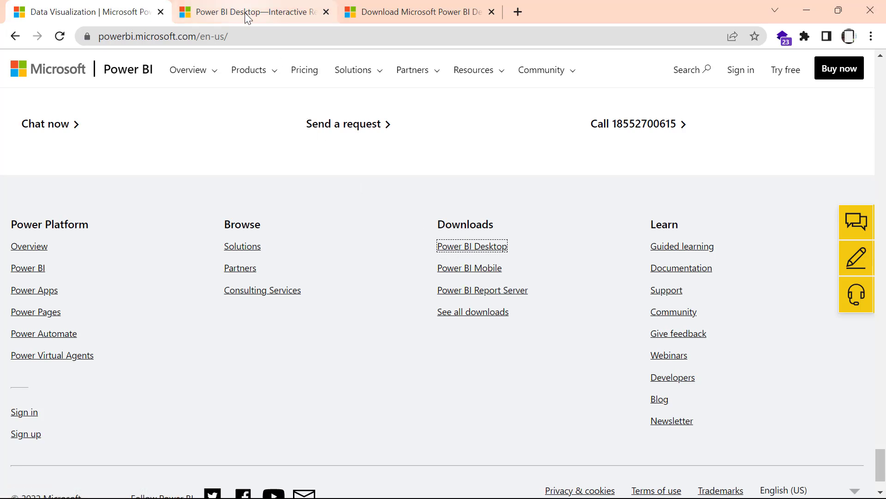
Switch to the 'Power BI Desktop—Interactive Reports' product page tab
{"action": "left_click", "coordinate": [470, 246]}
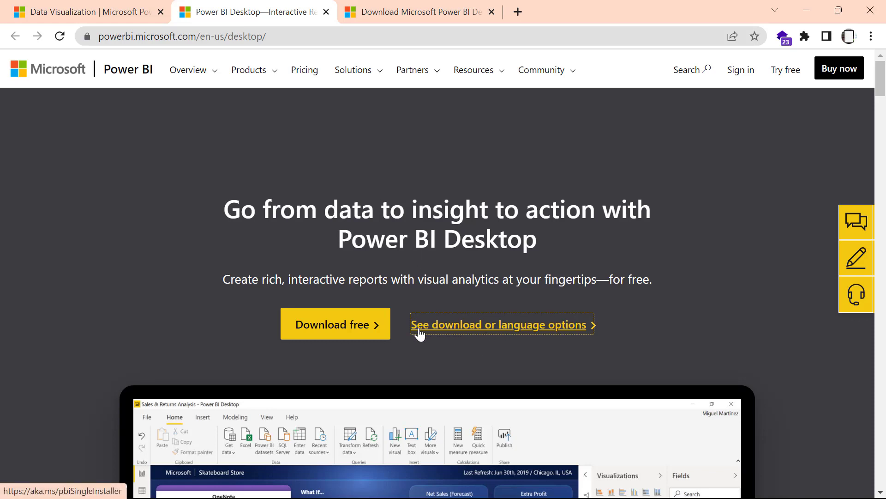
{"action": "mouse_move", "coordinate": [560, 326]}
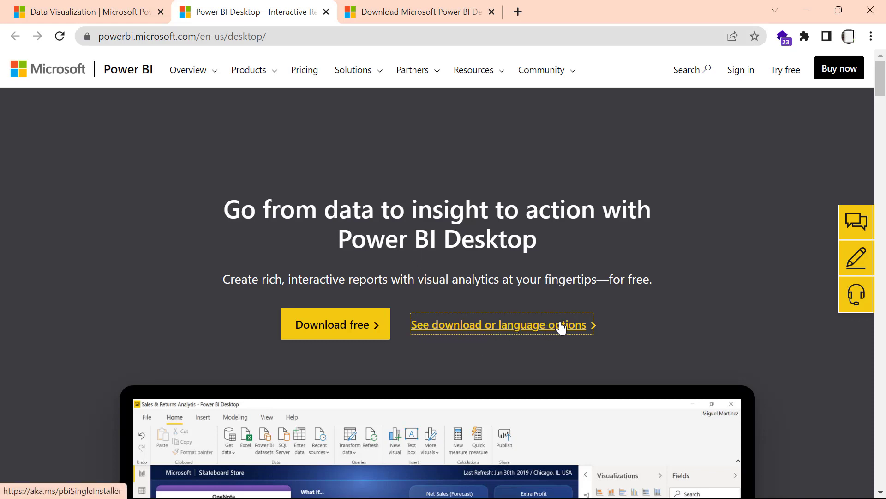
{"action": "mouse_move", "coordinate": [400, 28]}
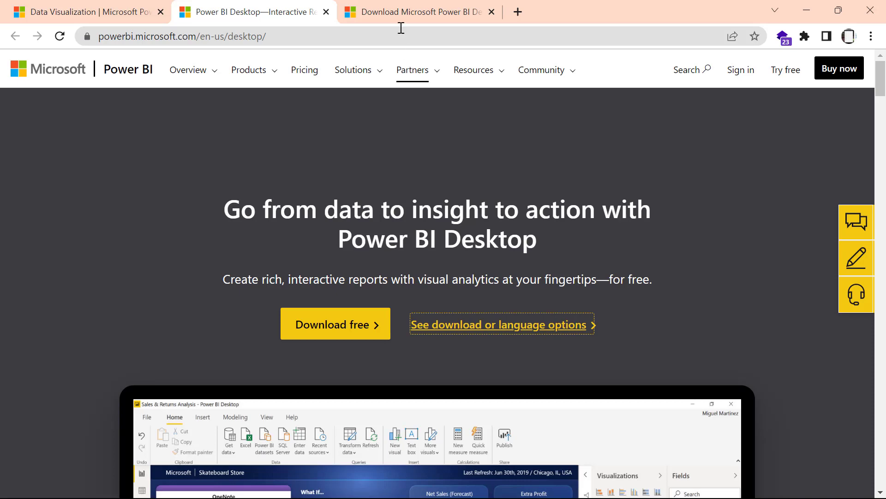
Switch to the 'Download Microsoft Power BI Desktop' tab and scroll to the Download button
{"action": "left_click", "coordinate": [418, 12]}
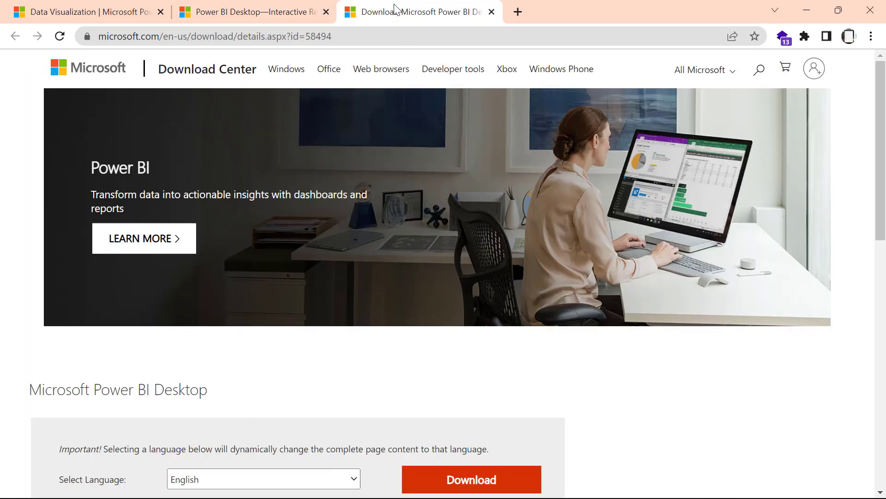
{"action": "mouse_move", "coordinate": [880, 154]}
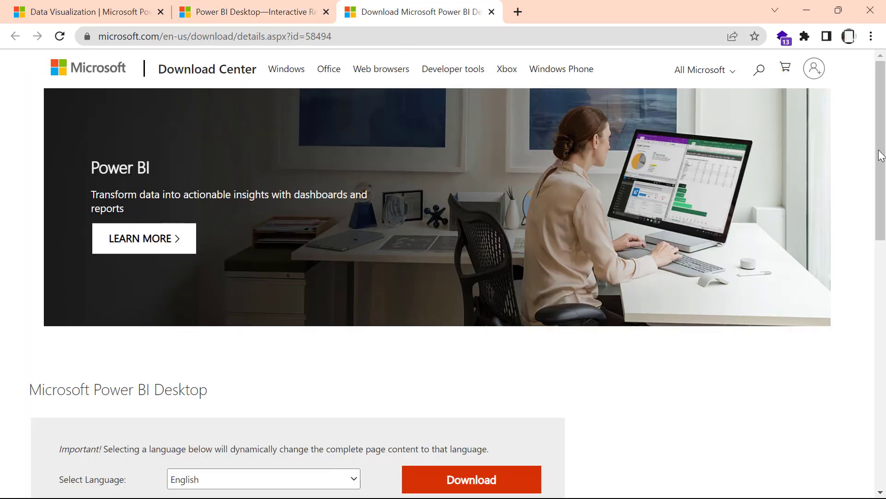
{"action": "scroll", "scroll_direction": "down", "scroll_amount": 3}
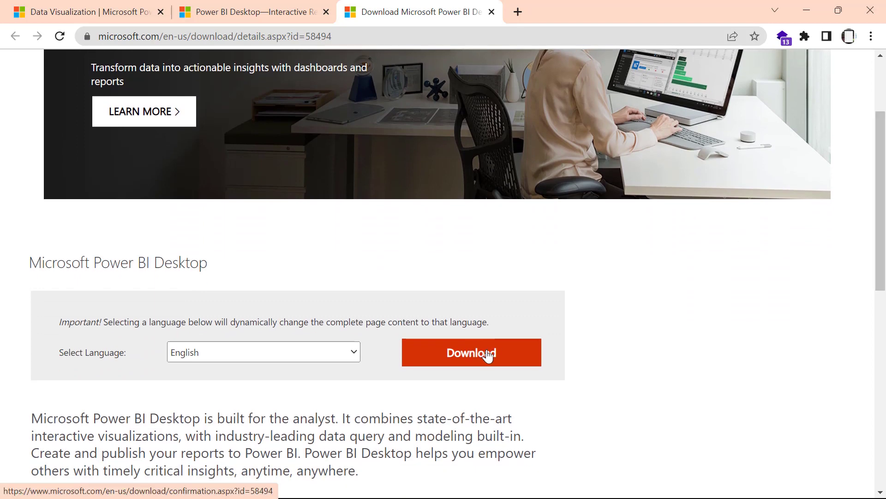
{"action": "mouse_move", "coordinate": [478, 352]}
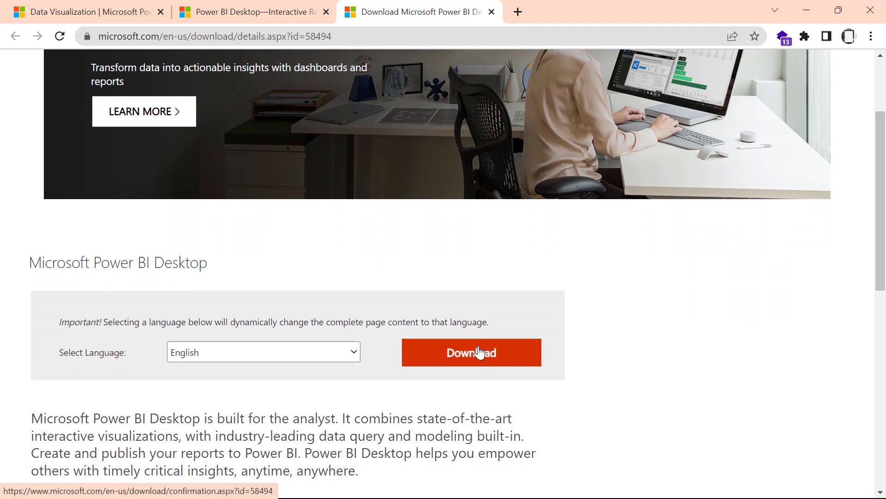